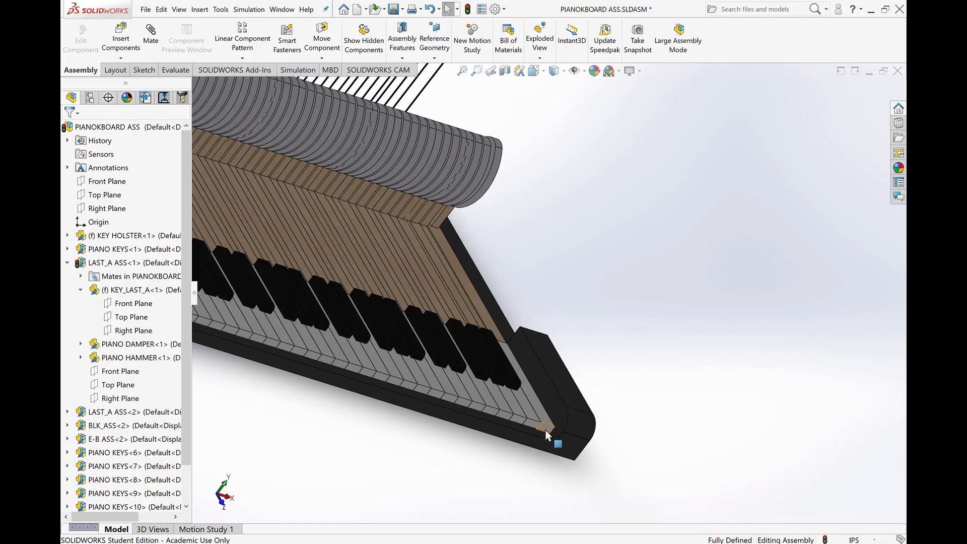
# - Select the KEY_LAST_A key component at the far end of the keyboard
pyautogui.click(545, 427)
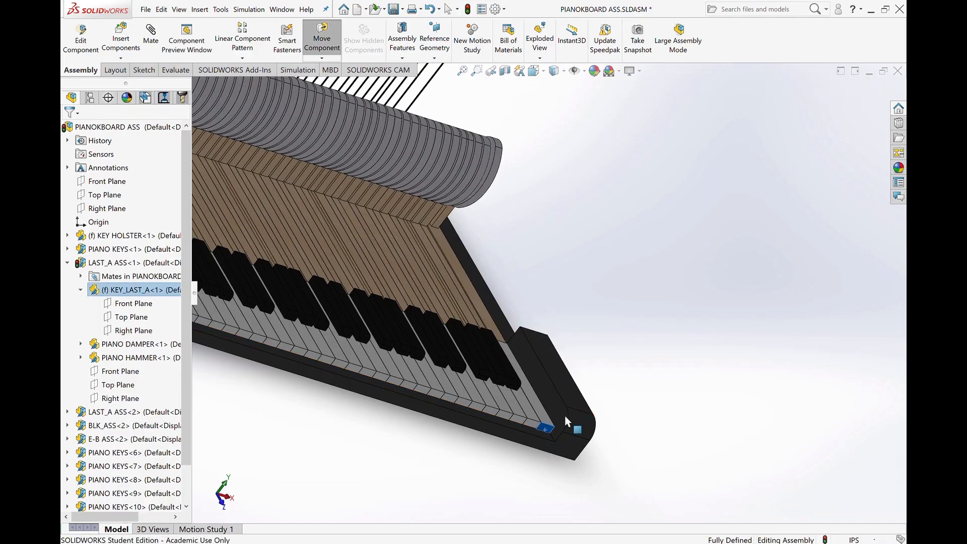